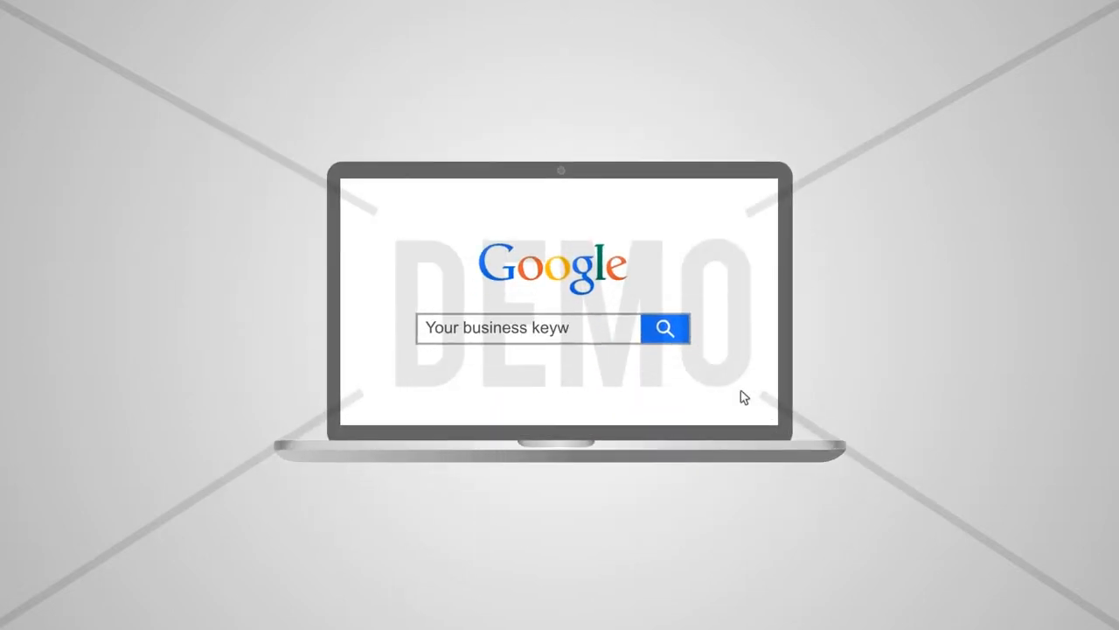
Run the Google search for the business keyword and reveal the map pack with Your Business listed first.
click(667, 328)
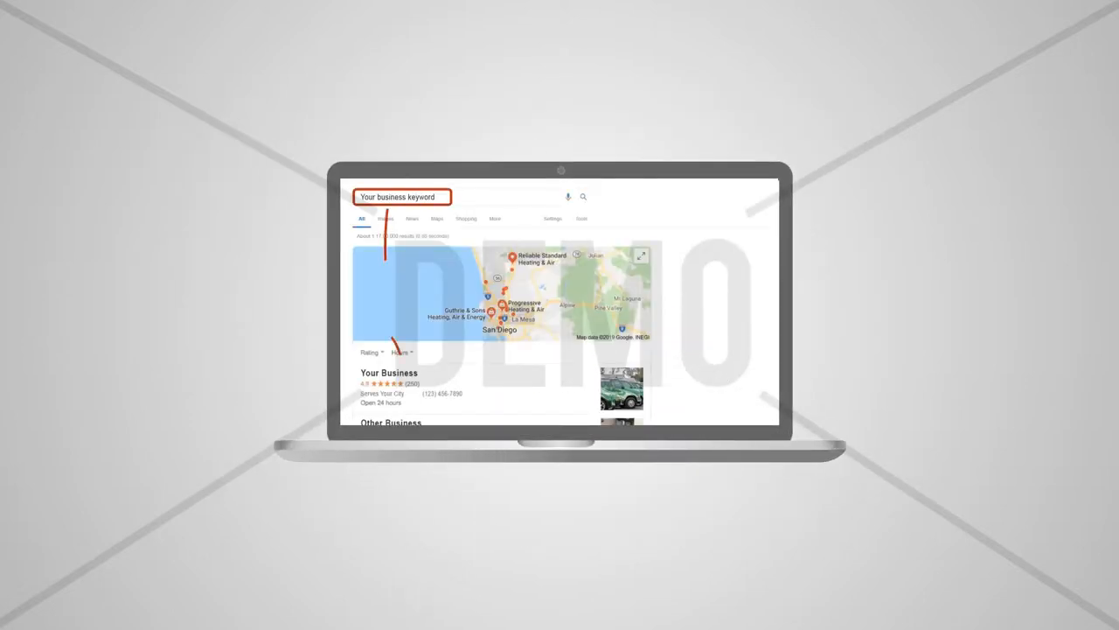
scroll(down, 3)
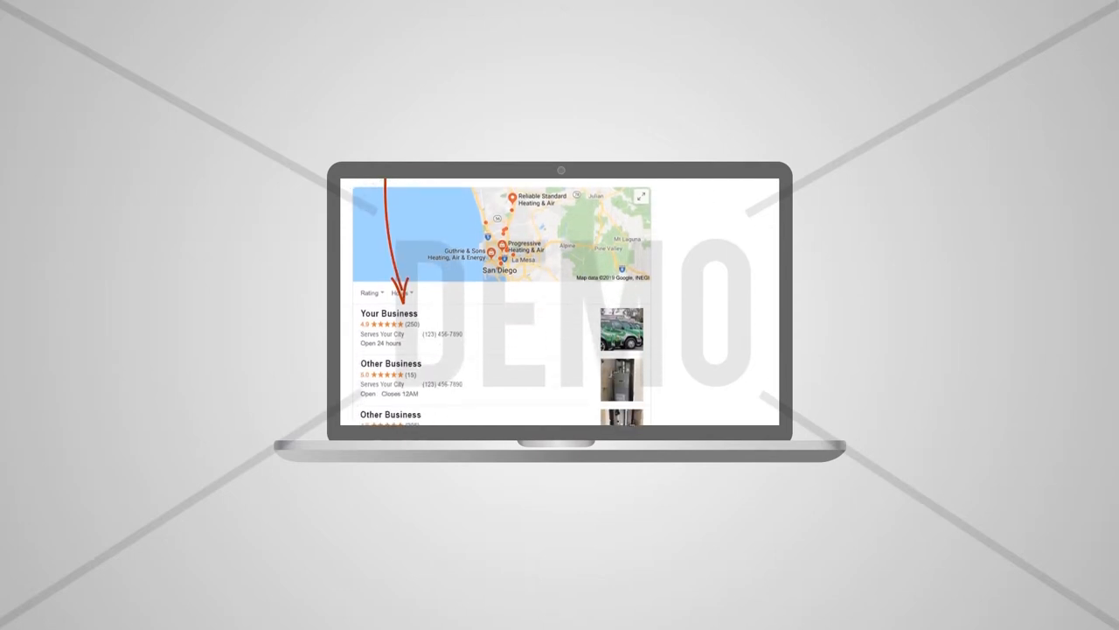